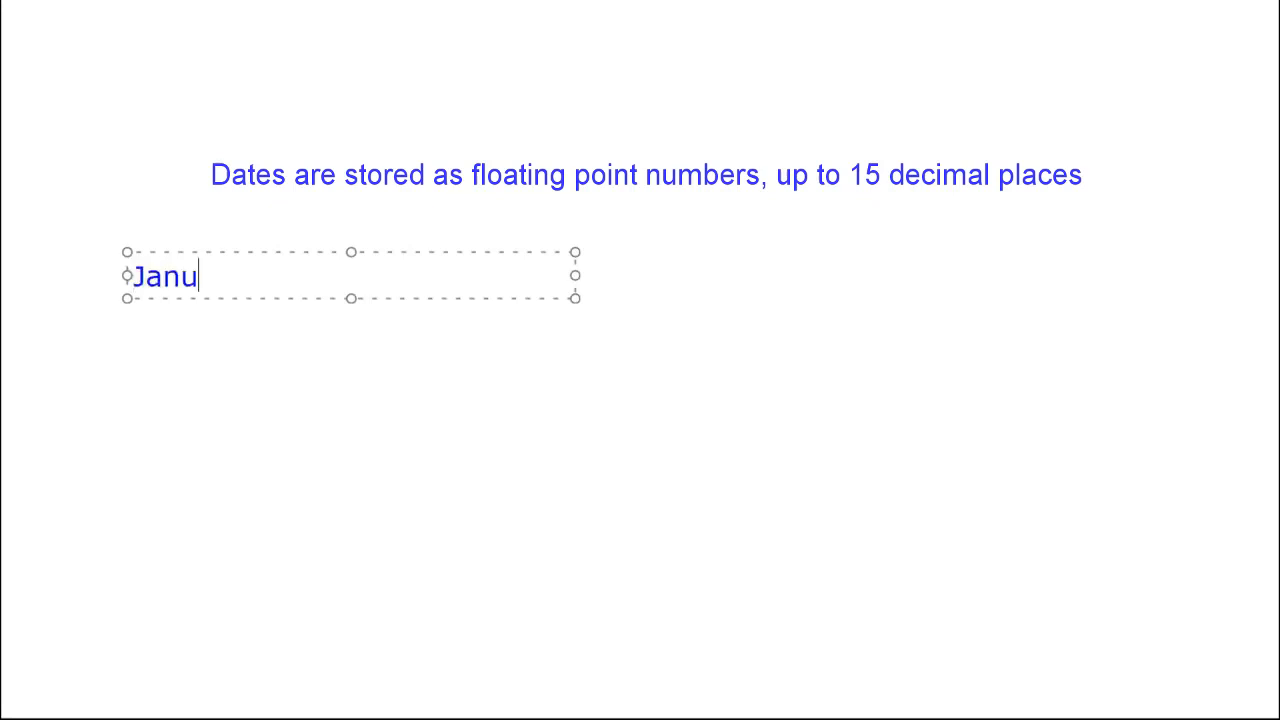
Step: Type the lines 'January 1, 1900 ==> 1' and 'December 31, 1899 ==> 0'
{"action": "type", "text": "ary 1, 1900"}
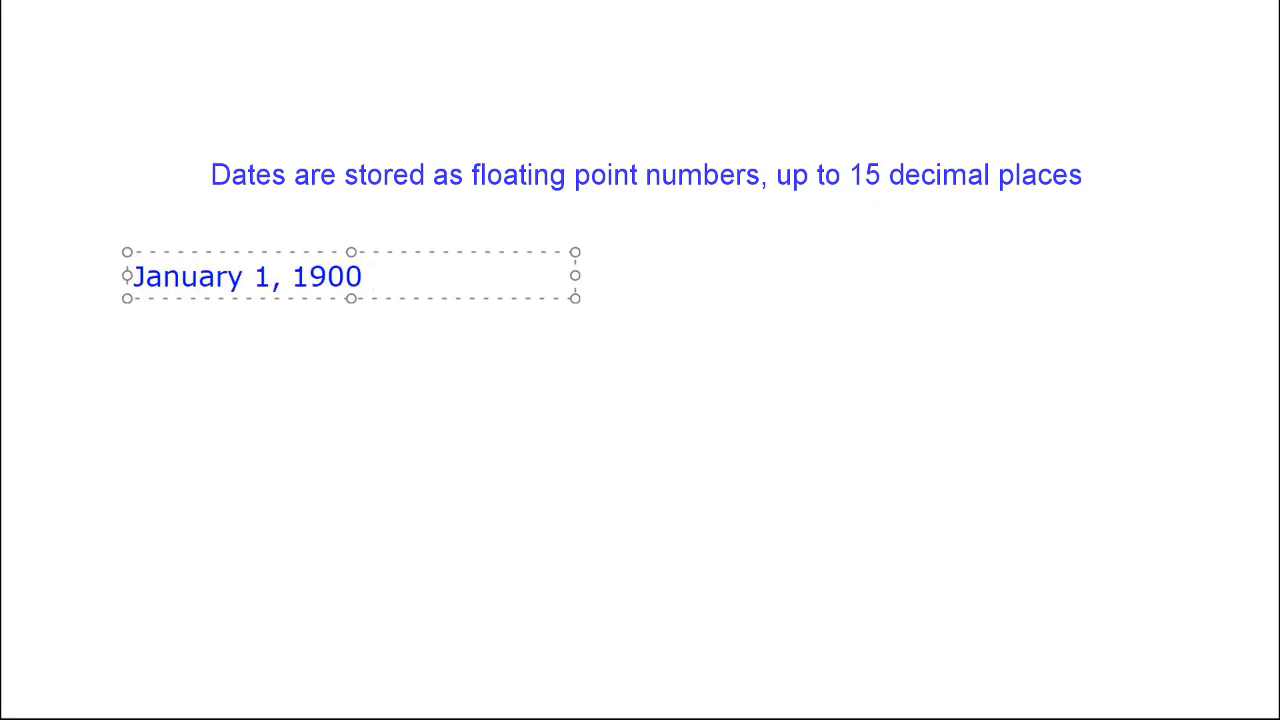
{"action": "type", "text": "==>"}
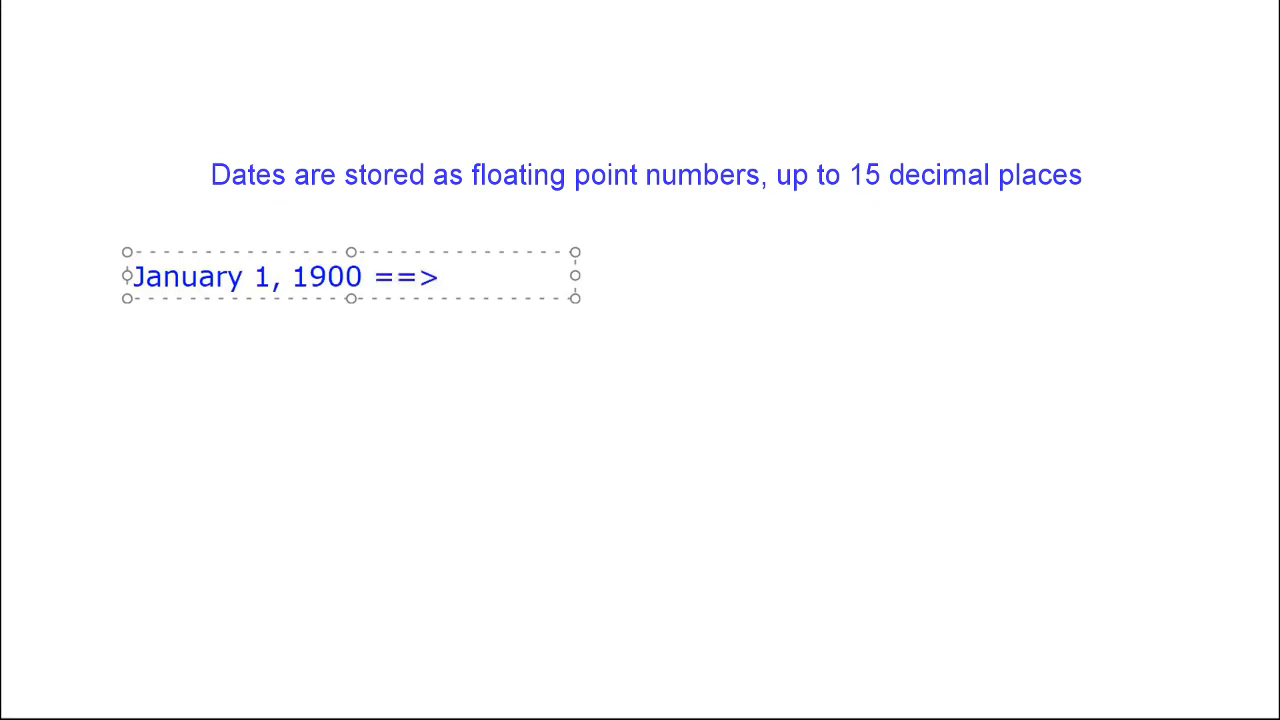
{"action": "type", "text": "1"}
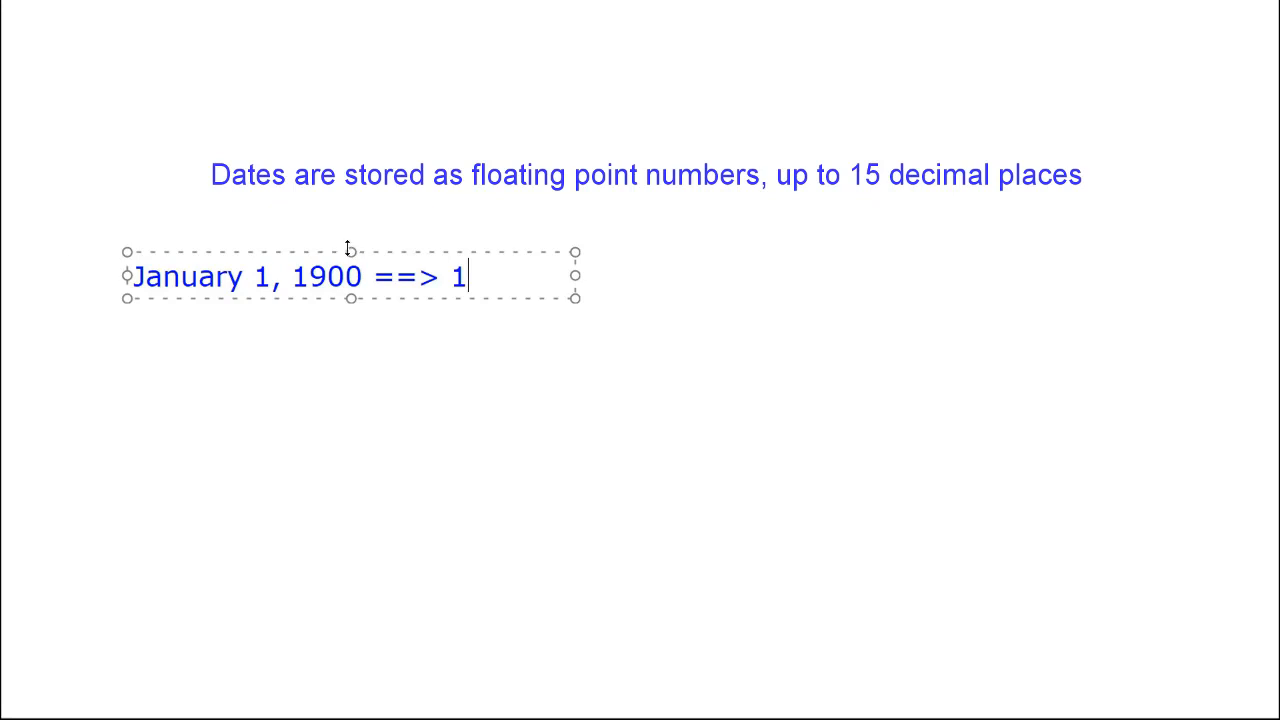
{"action": "type", "text": "December 31"}
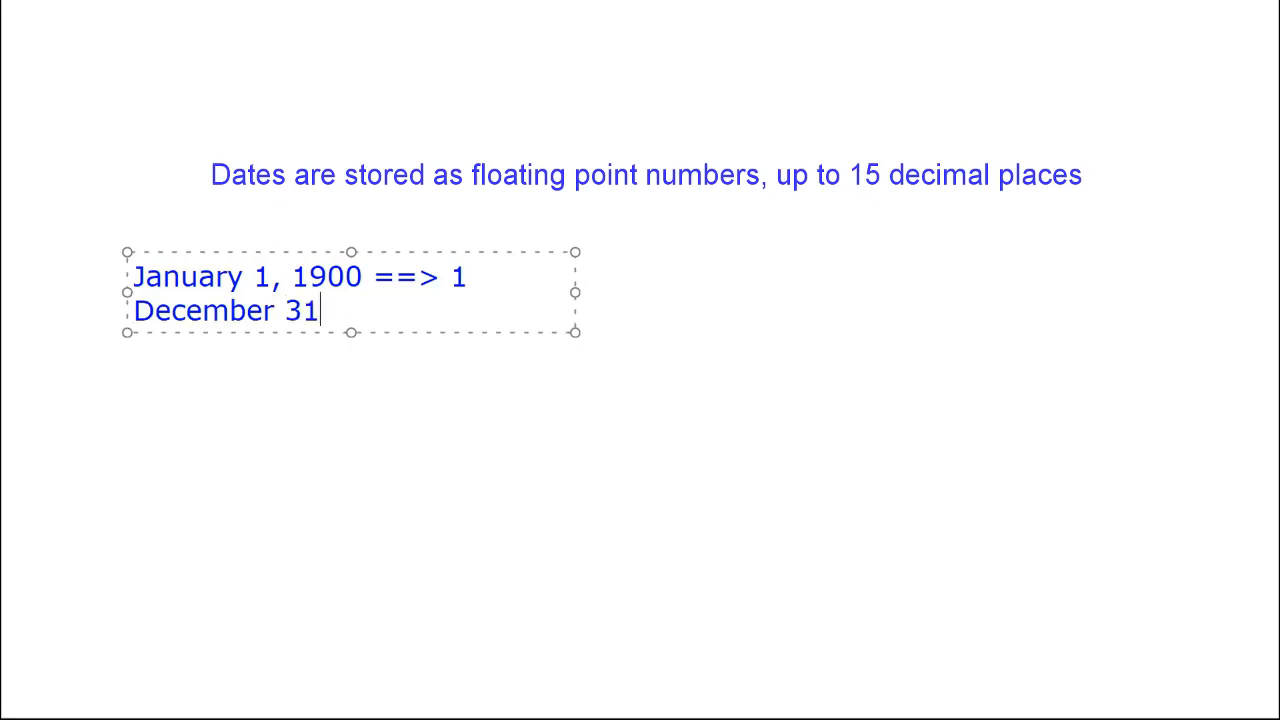
{"action": "type", "text": ", 1899 =="}
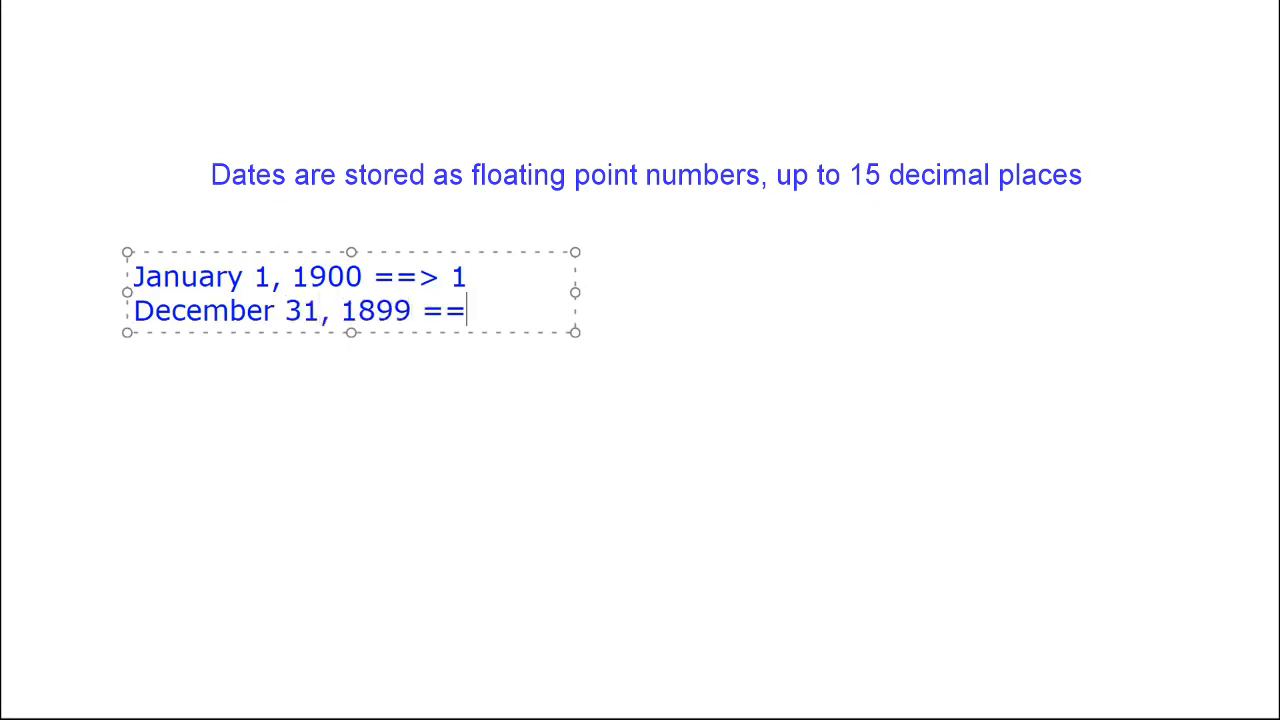
{"action": "type", "text": "> 0"}
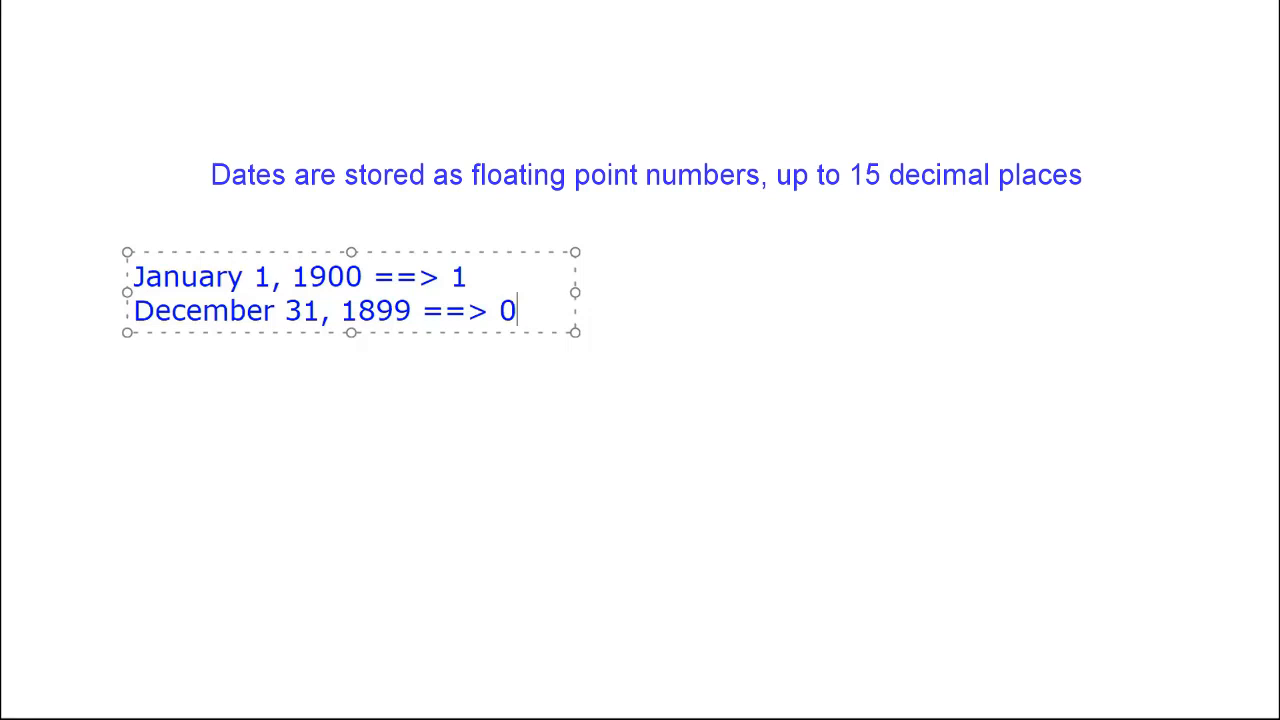
{"action": "mouse_move", "coordinate": [777, 227]}
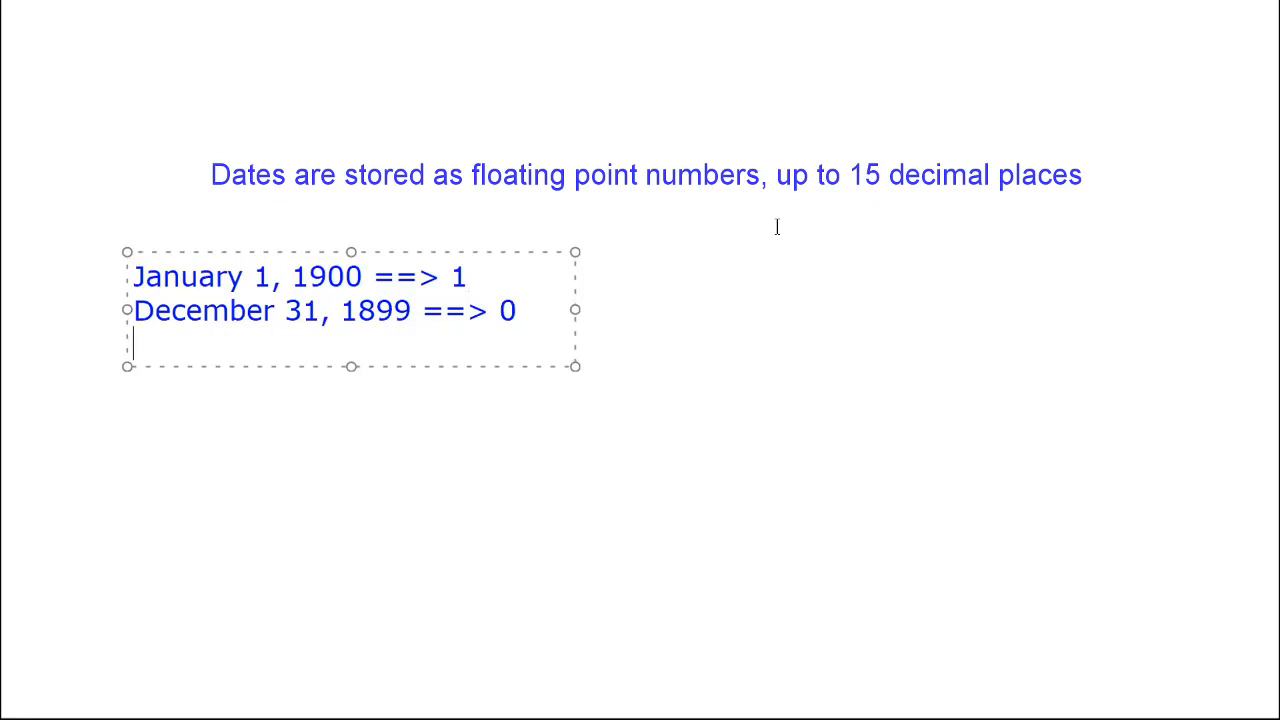
Step: Type the line 'January 1, 100 AD ==> -657,434'
{"action": "type", "text": "January 1,"}
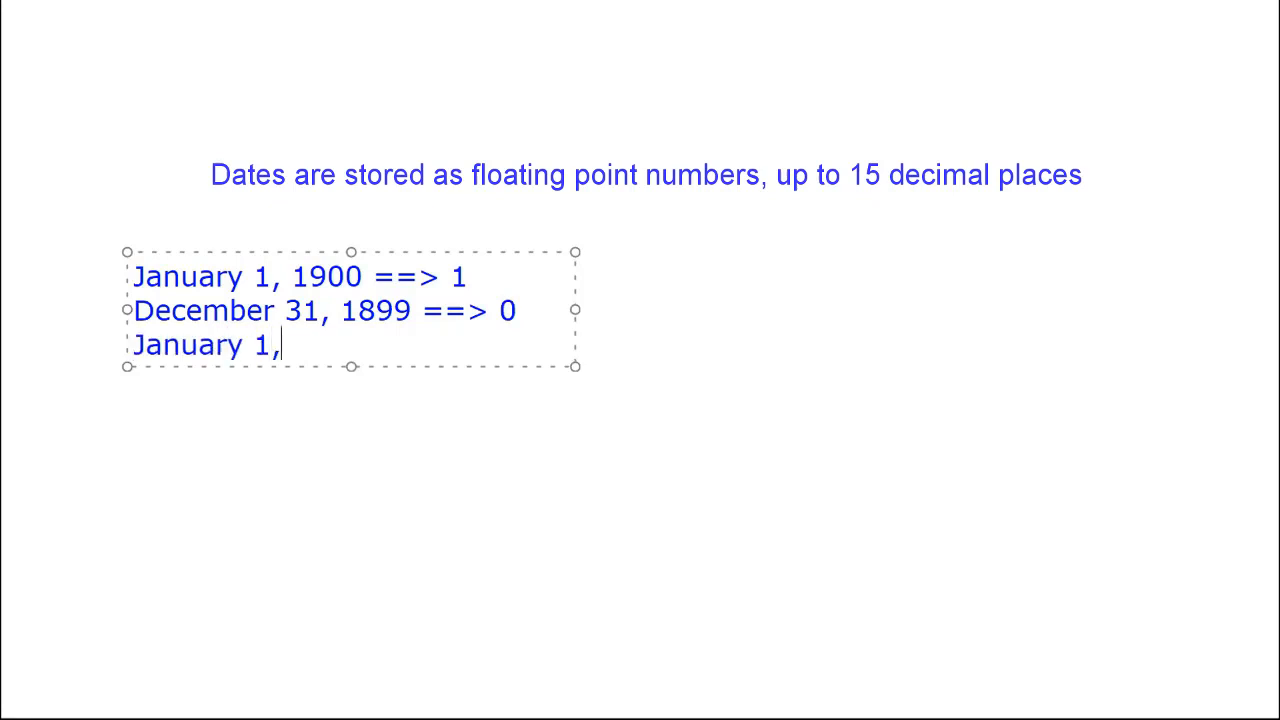
{"action": "type", "text": "100 AD ==>"}
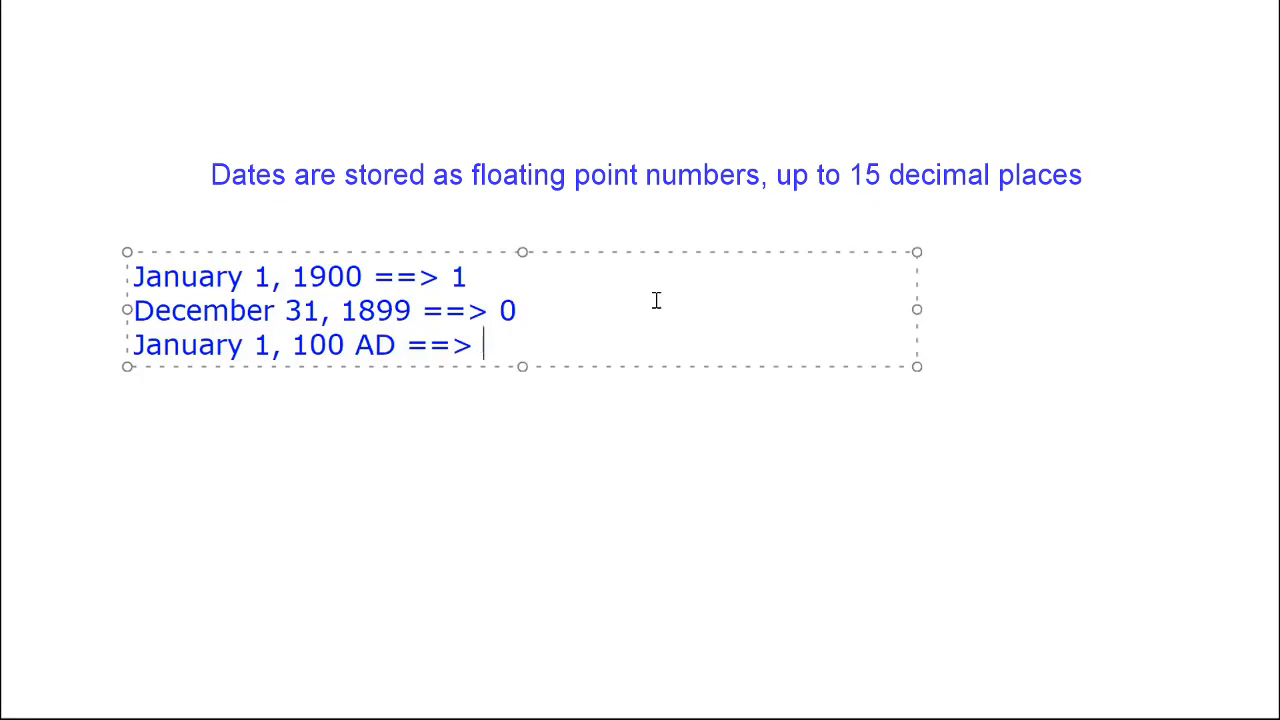
{"action": "type", "text": "-657,434"}
{"action": "type", "text": "December 31,"}
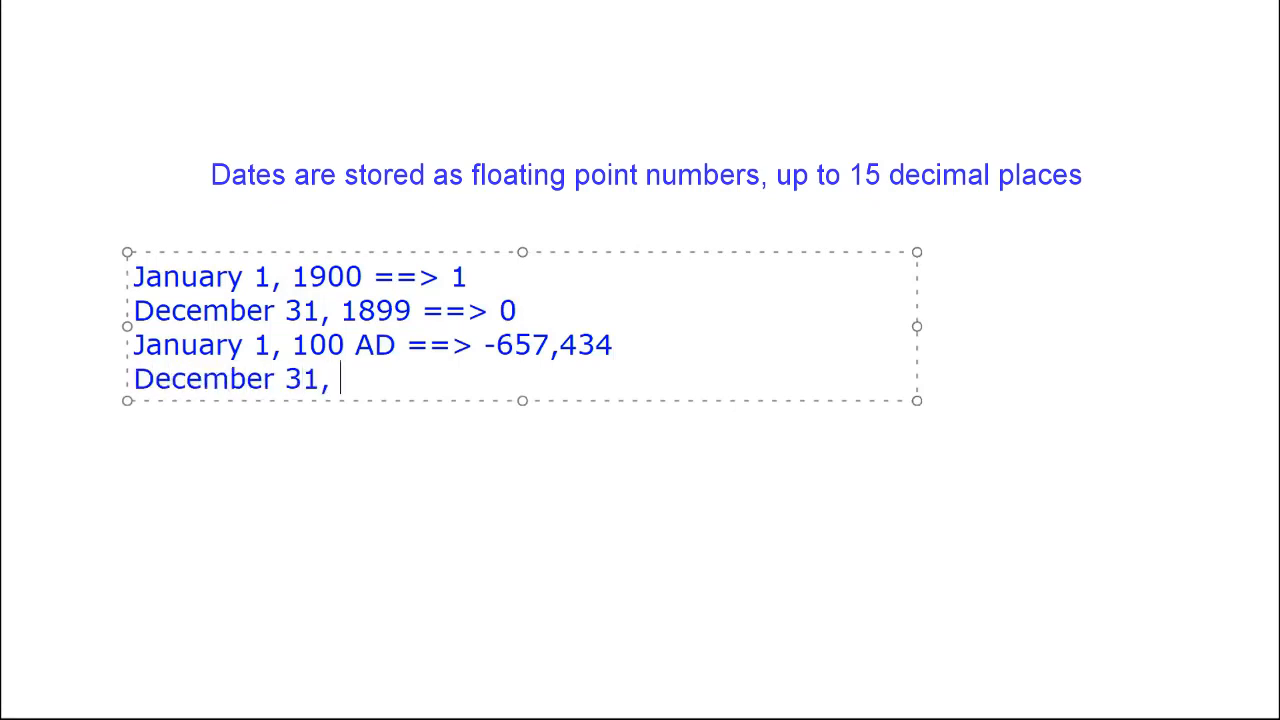
Step: Type the line 'December 31, 9999 AD ==> 2,958,465'
{"action": "type", "text": "9999"}
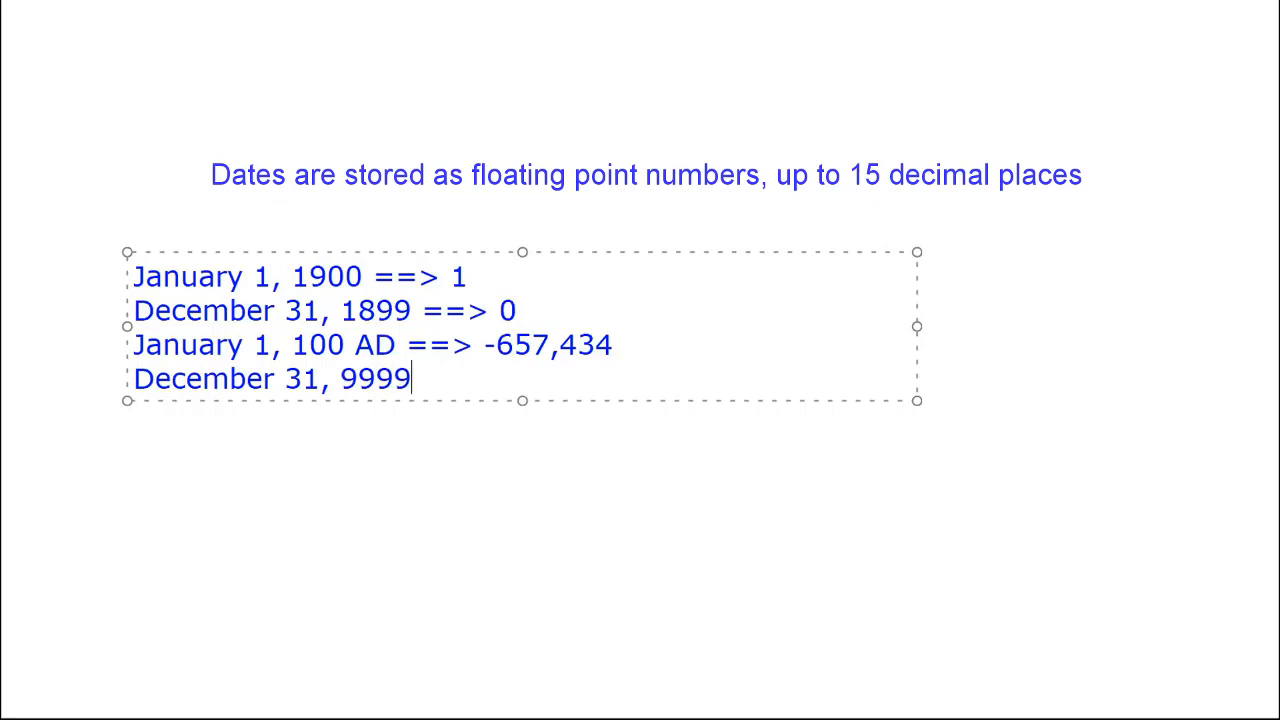
{"action": "type", "text": "AD"}
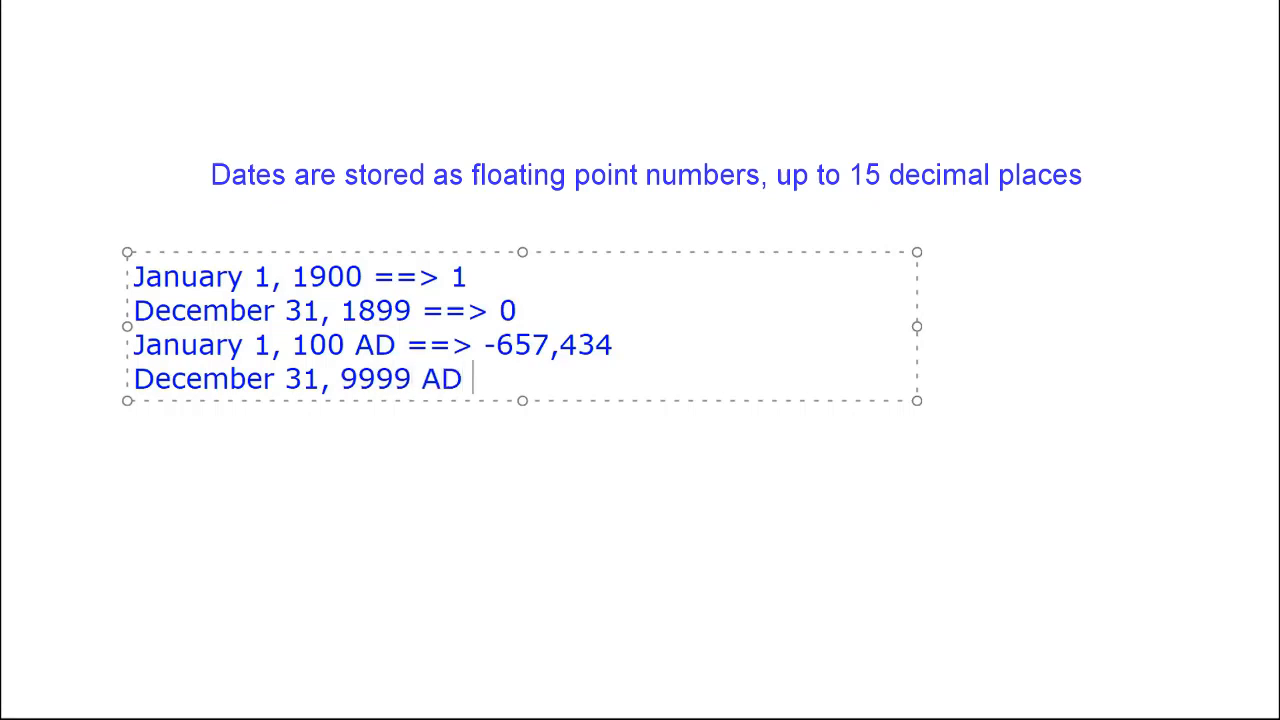
{"action": "type", "text": "==>"}
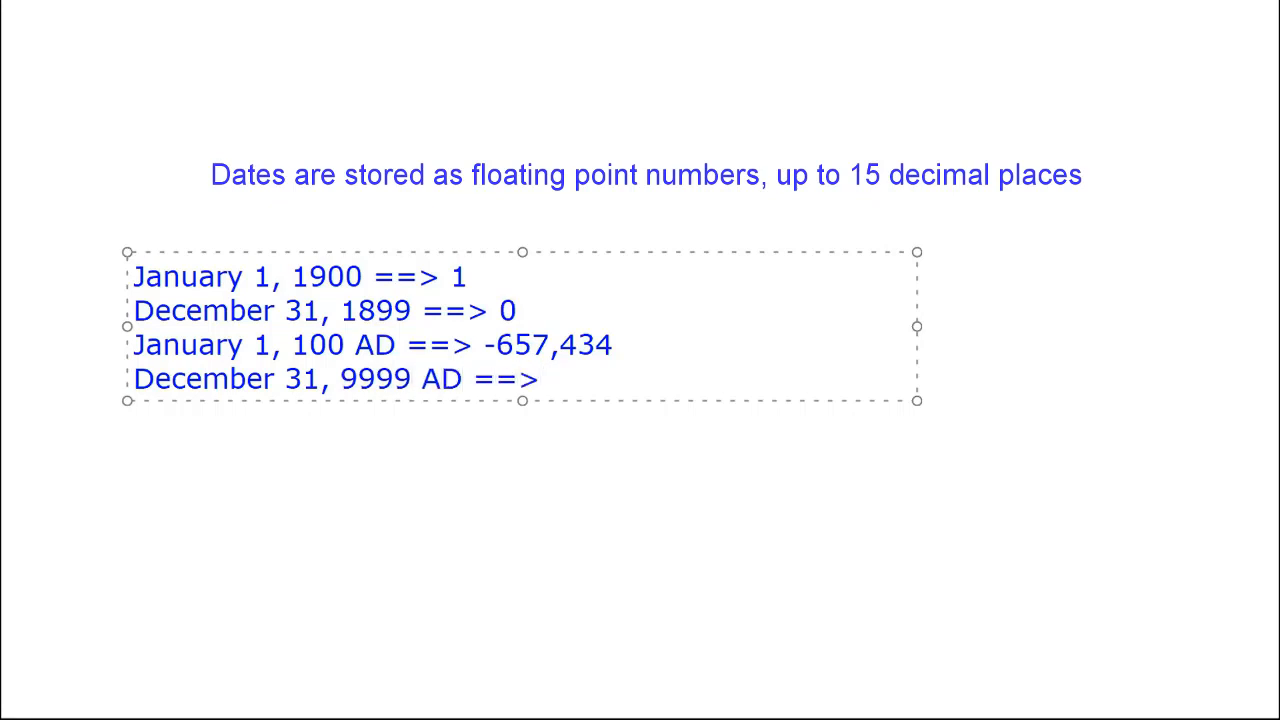
{"action": "type", "text": "2,"}
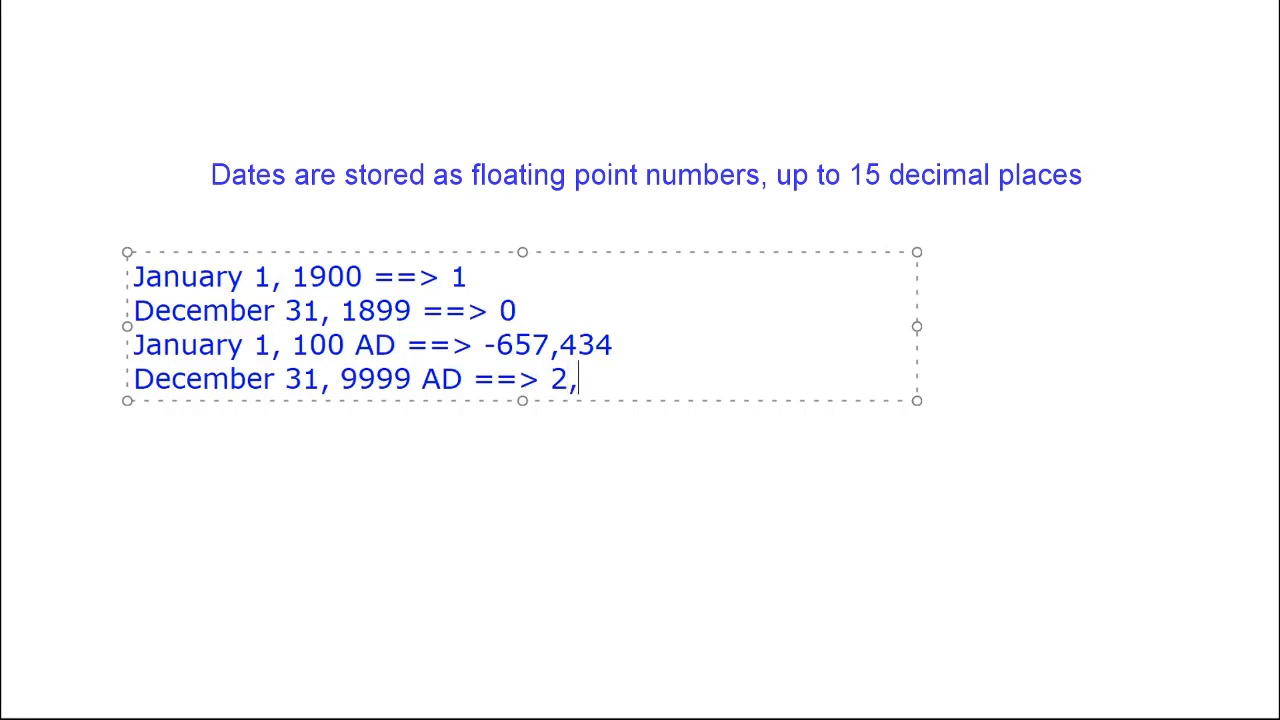
{"action": "type", "text": "958,"}
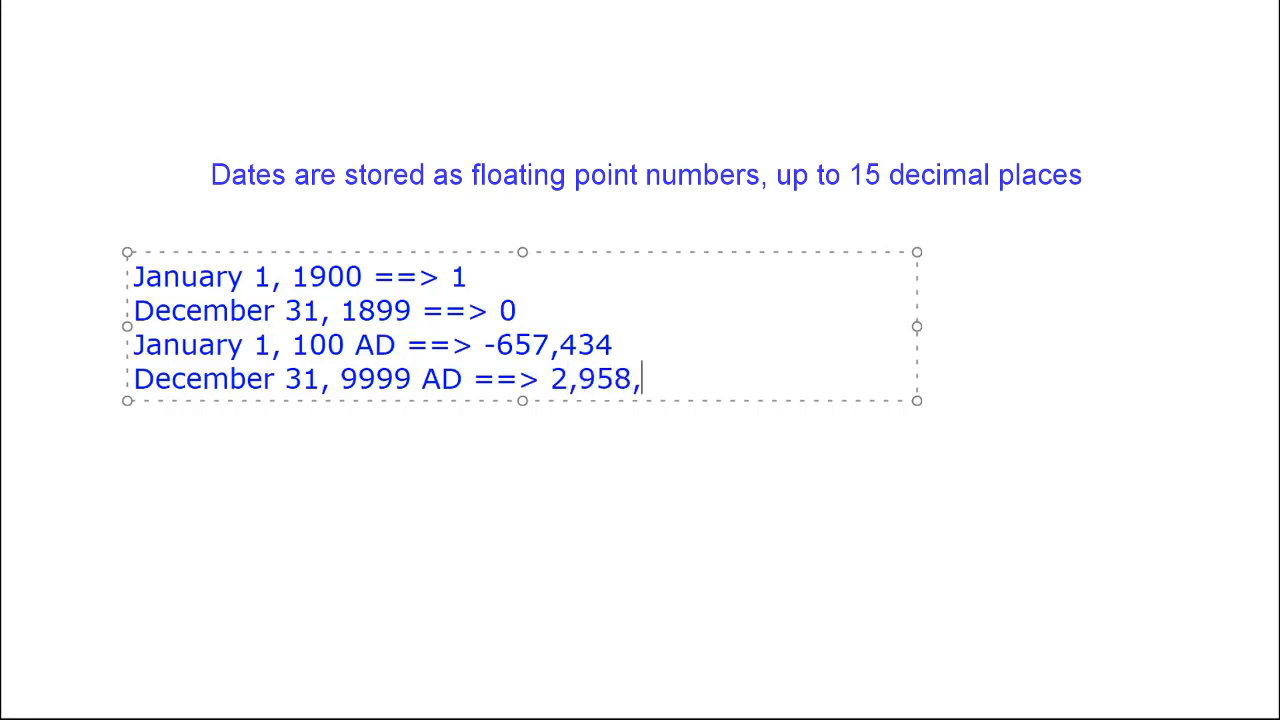
{"action": "type", "text": "465"}
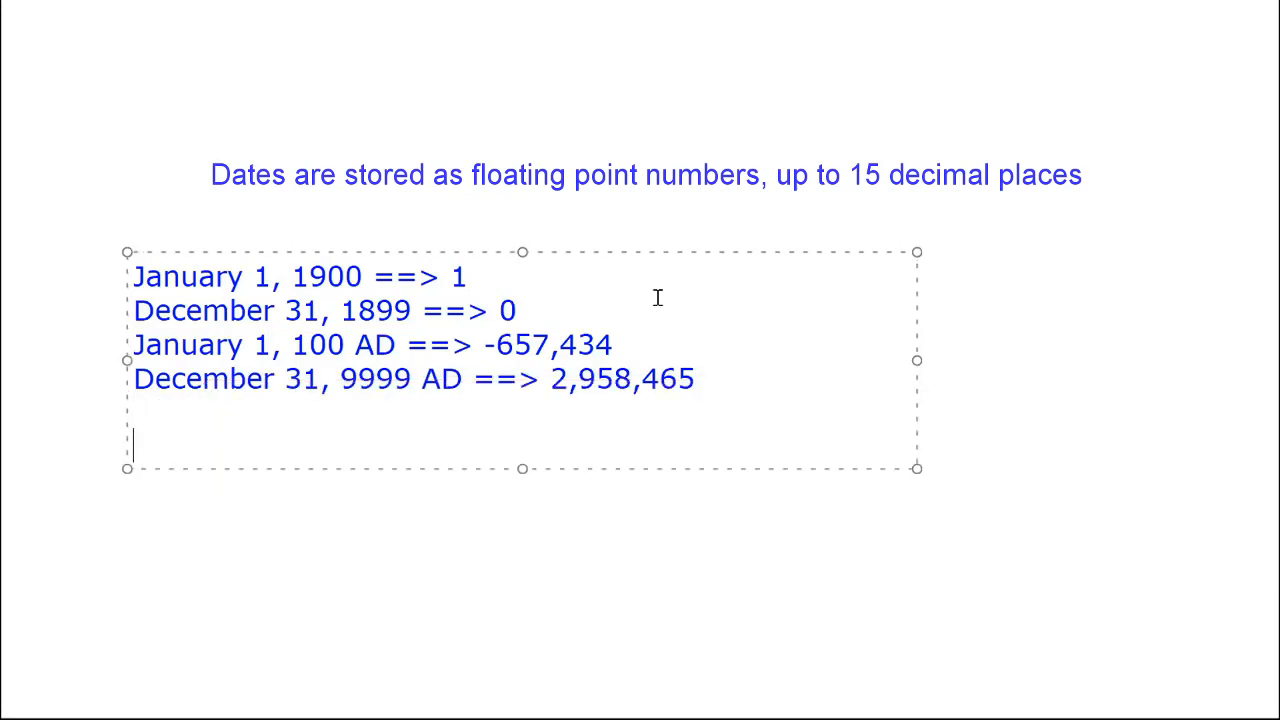
{"action": "type", "text": "00:00:00 ==> .0"}
{"action": "type", "text": "36295.0 ==>"}
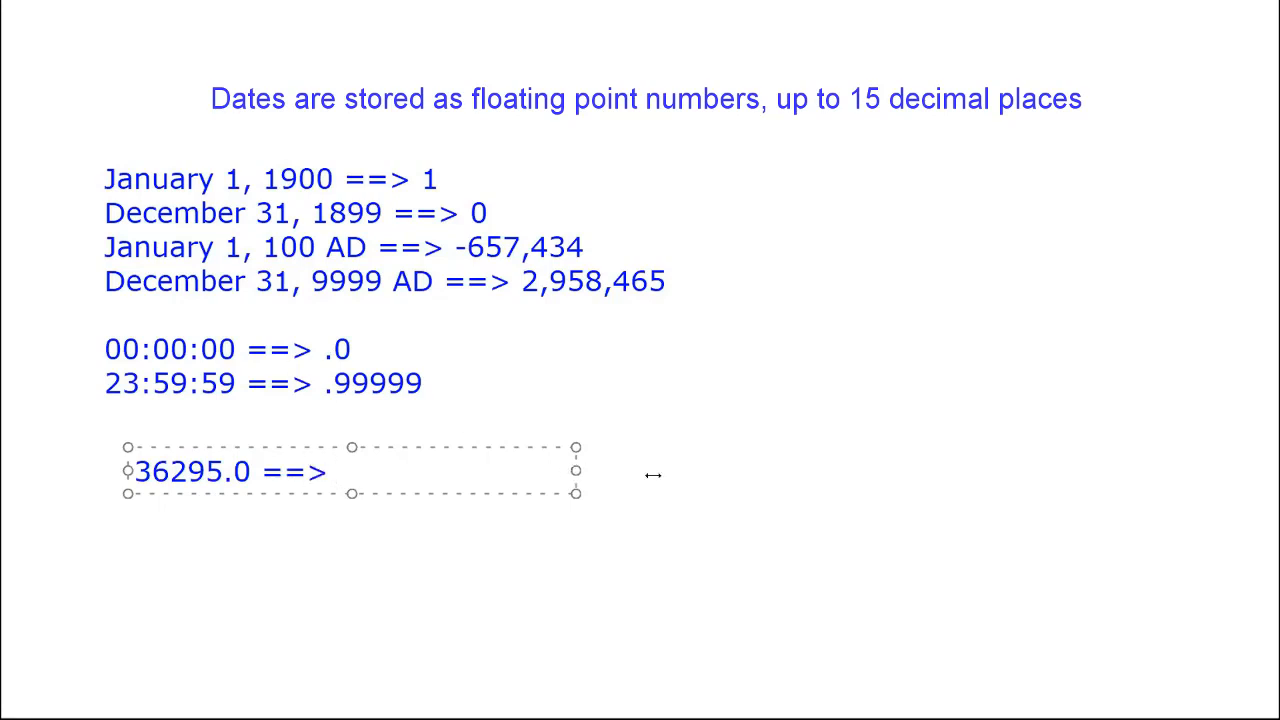
Step: Type '5/15/99 12:00:00 AM' to complete the example '36295.0 ==> 5/15/99 12:00:00 AM'
{"action": "type", "text": "5/15/99 12:00:00 AM"}
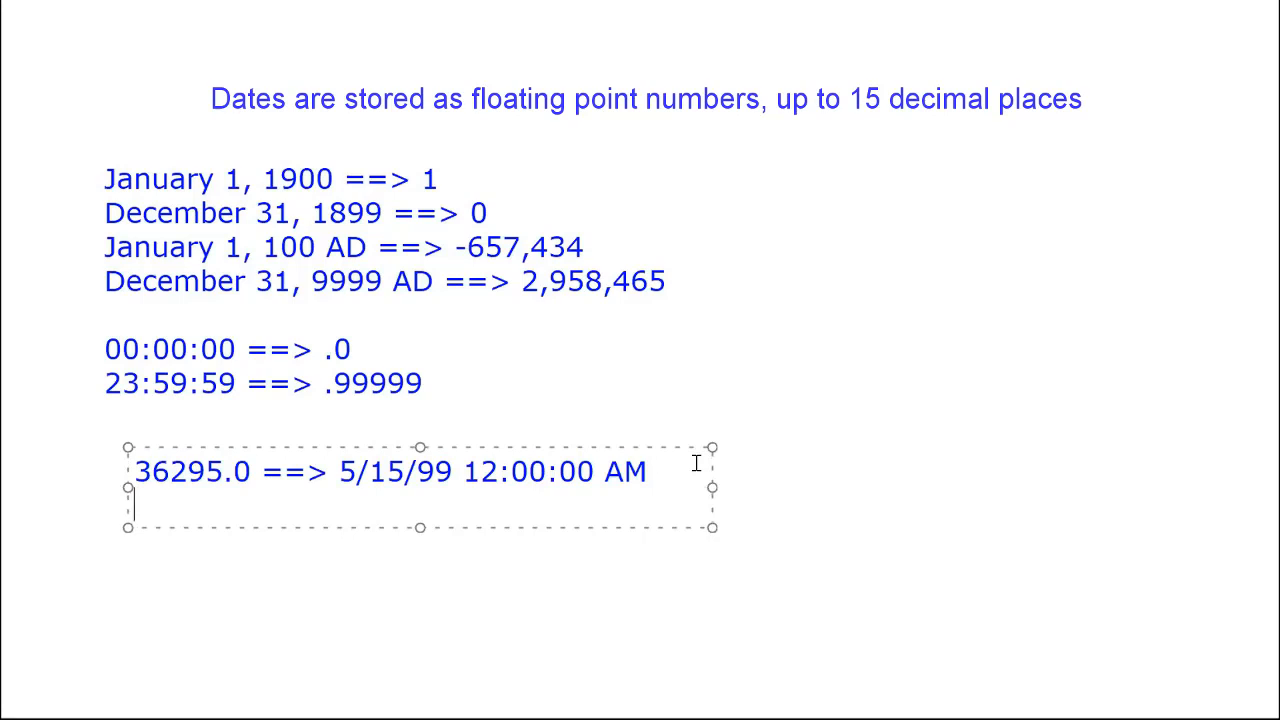
Step: Widen the example box and type '0.54652777777778 ==> 12/31/1899 01:07:00 PM'
{"action": "type", "text": "0.54652777777778 ==>"}
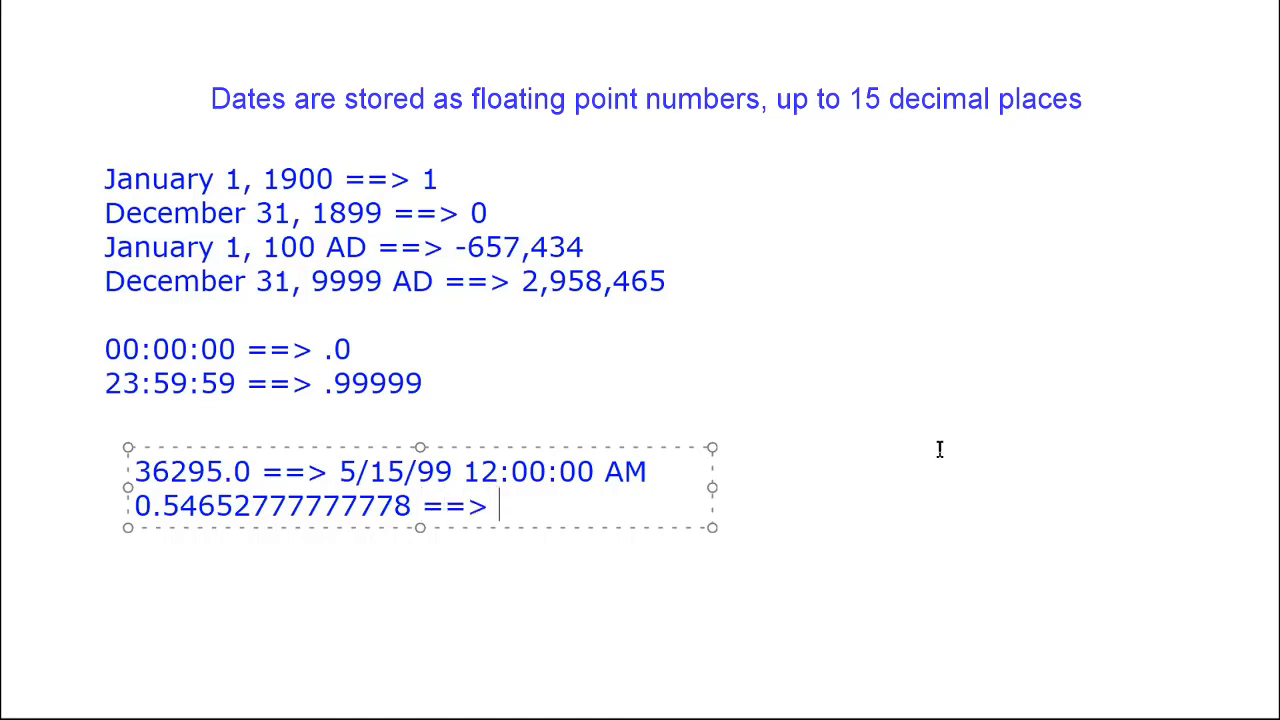
{"action": "left_click_drag", "start_coordinate": [715, 487], "coordinate": [975, 487]}
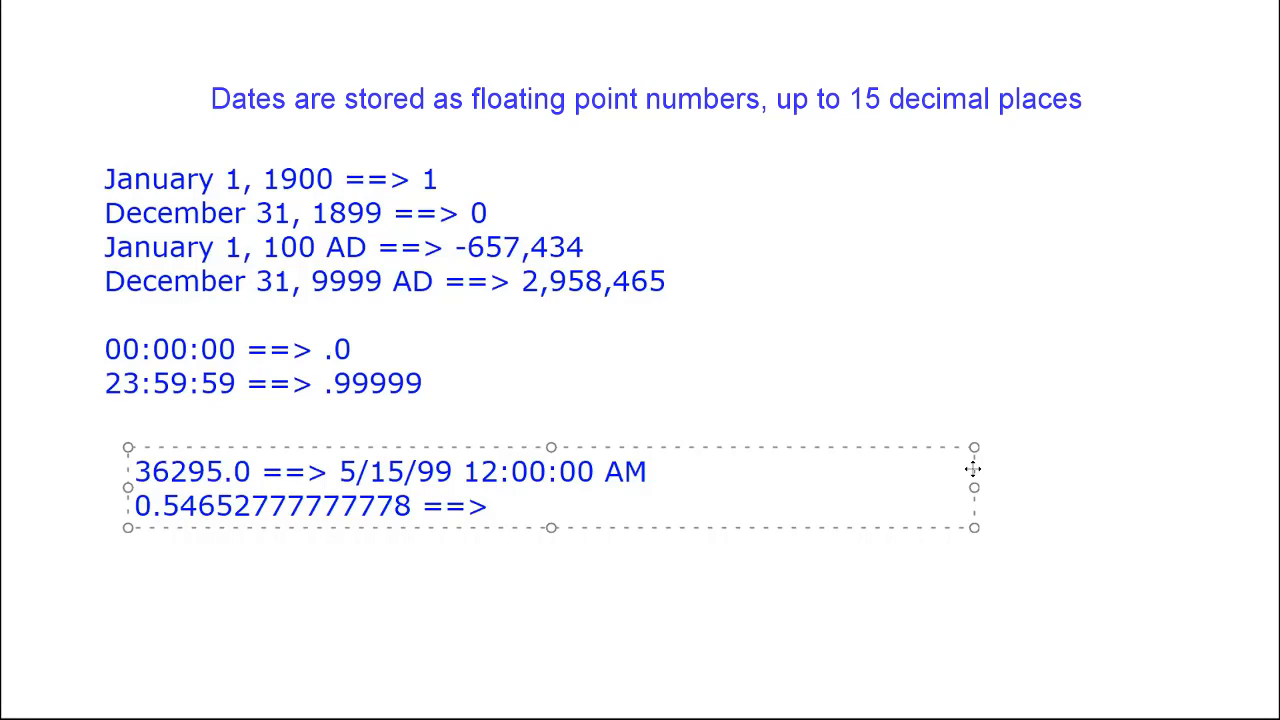
{"action": "type", "text": "12/31/1899 01:07:00 PM"}
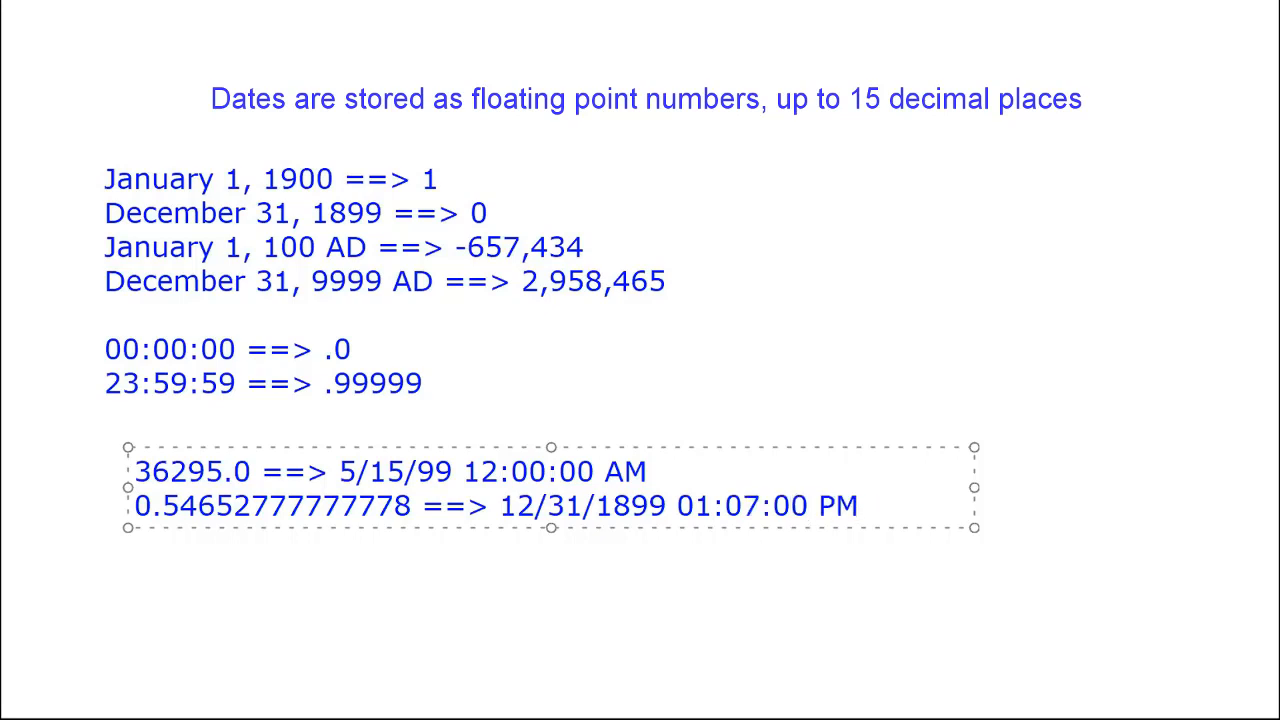